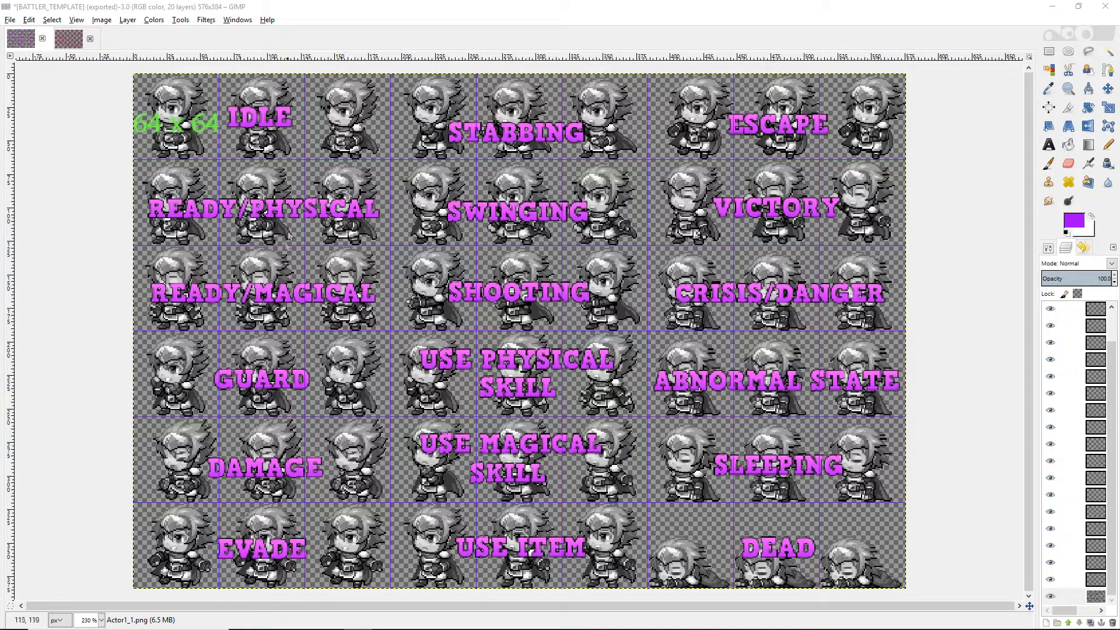
{"action": "mouse_move", "coordinate": [89, 165]}
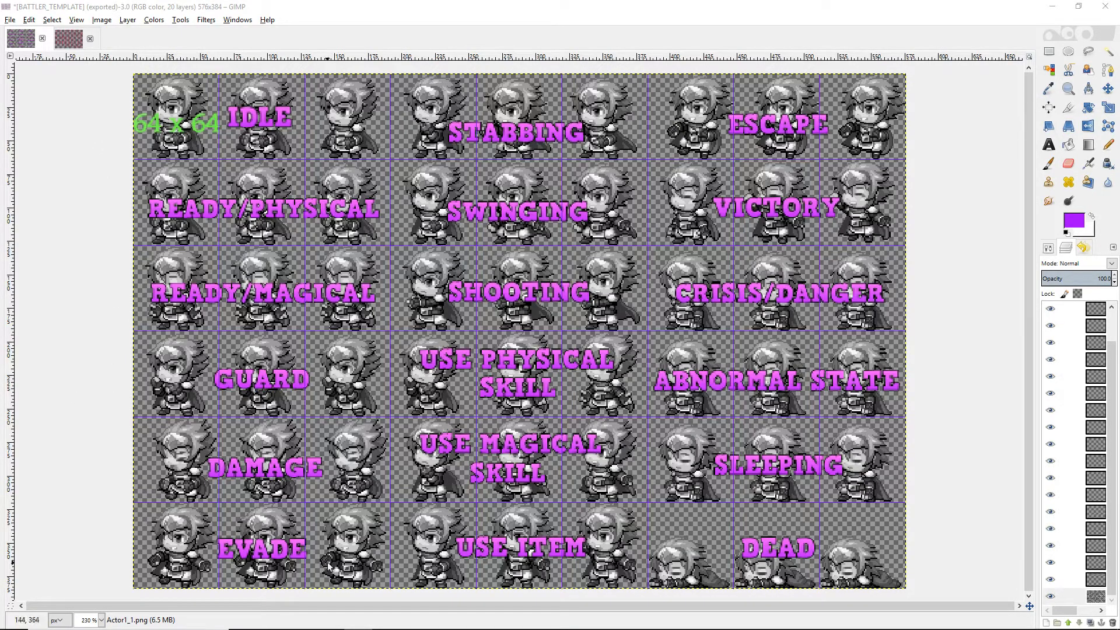
{"action": "mouse_move", "coordinate": [161, 143]}
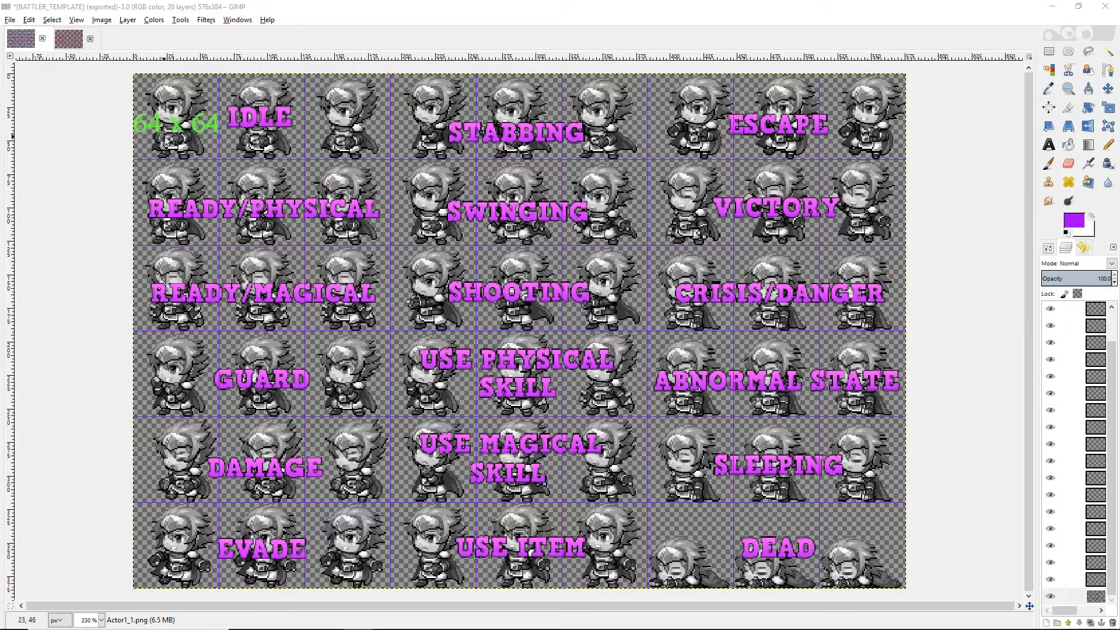
{"action": "mouse_move", "coordinate": [177, 127]}
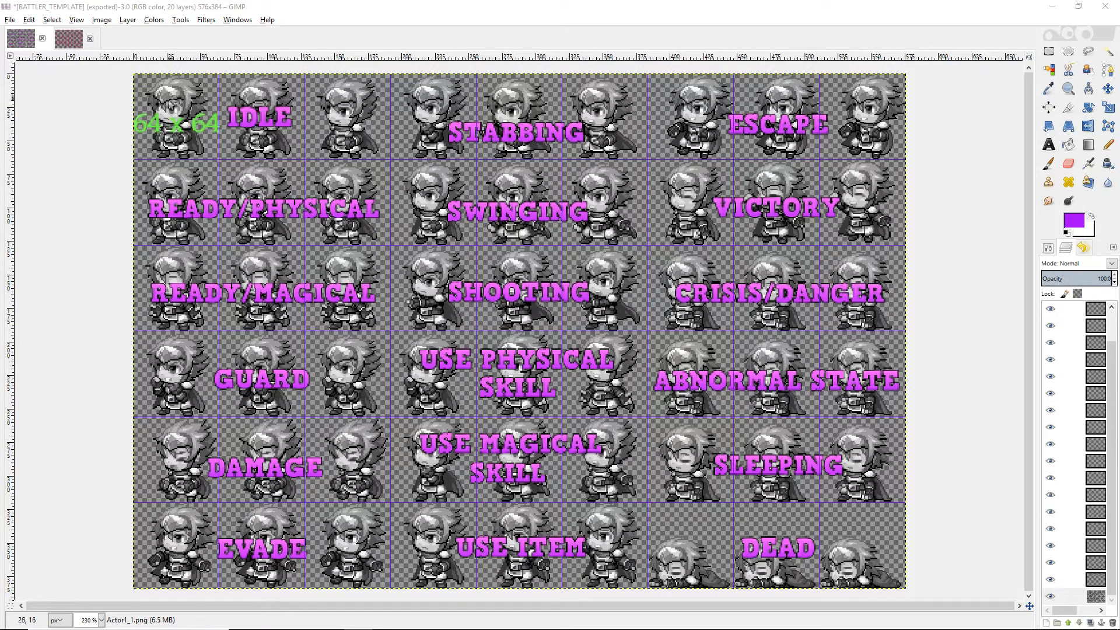
{"action": "mouse_move", "coordinate": [299, 158]}
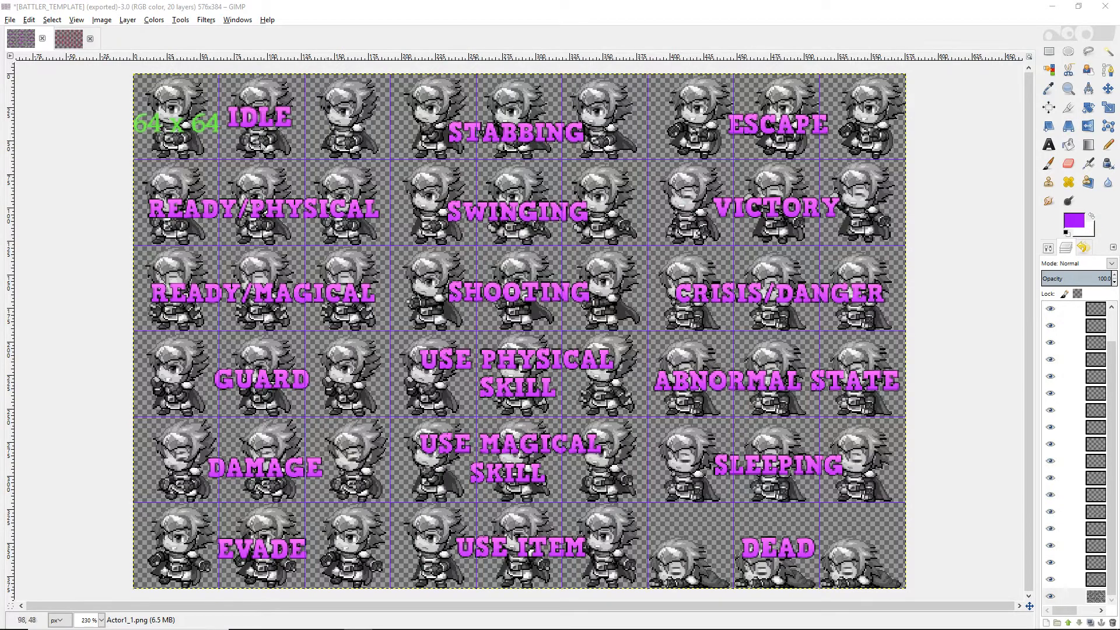
{"action": "mouse_move", "coordinate": [192, 225]}
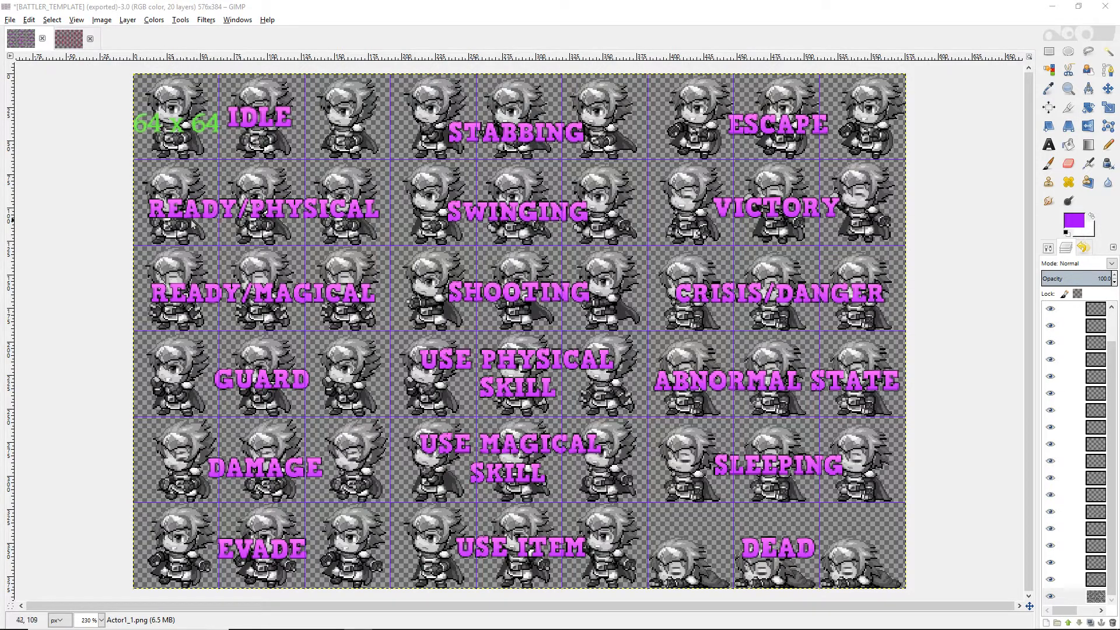
{"action": "mouse_move", "coordinate": [196, 311]}
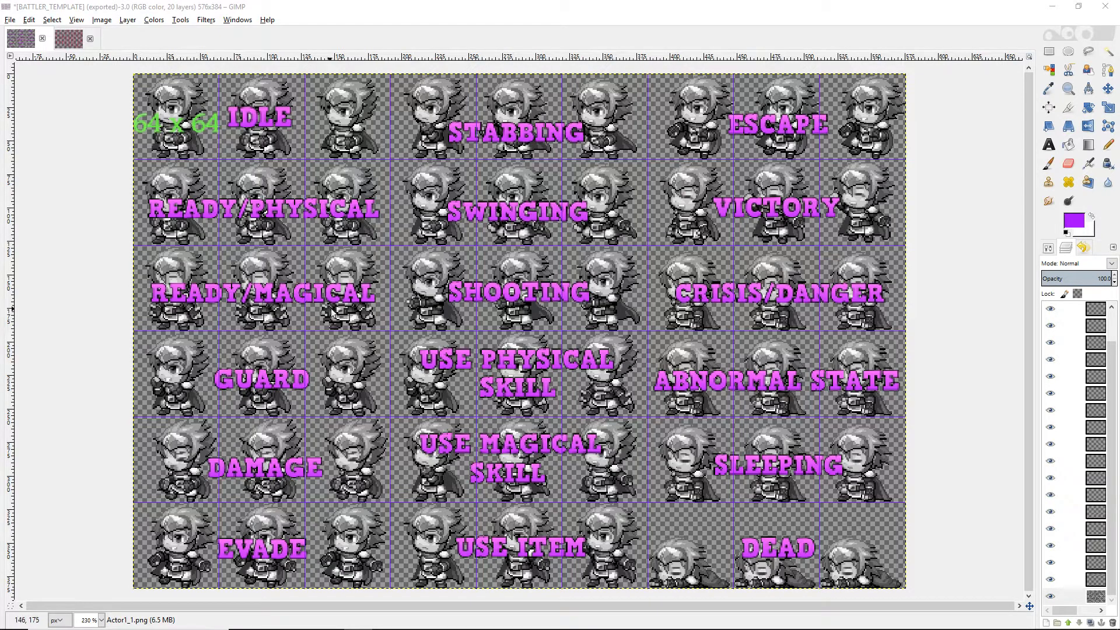
{"action": "mouse_move", "coordinate": [263, 569]}
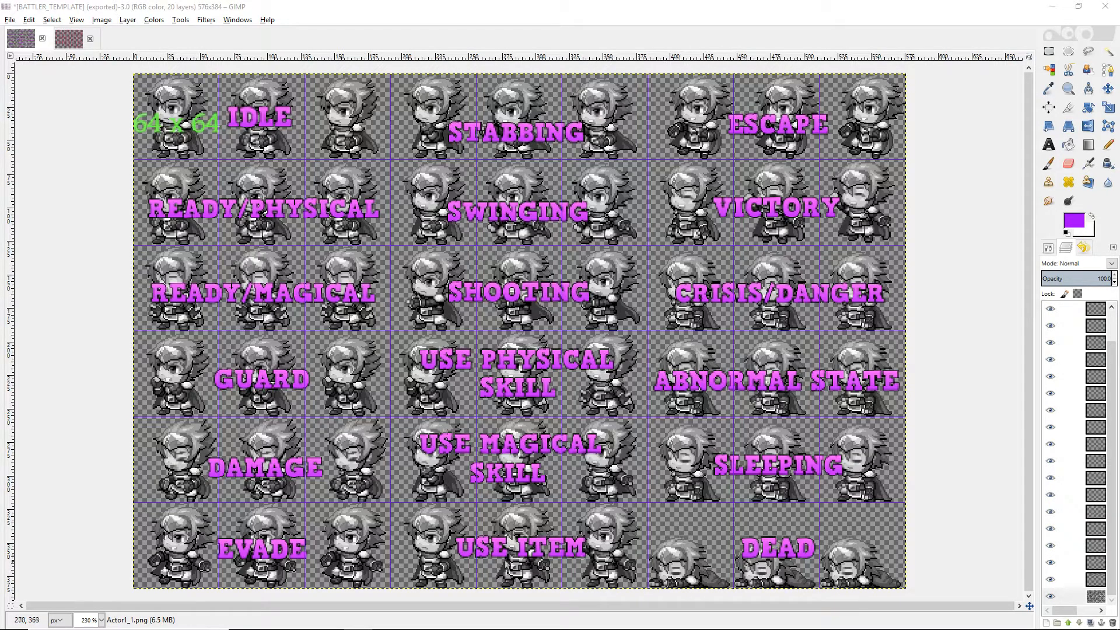
{"action": "mouse_move", "coordinate": [669, 376]}
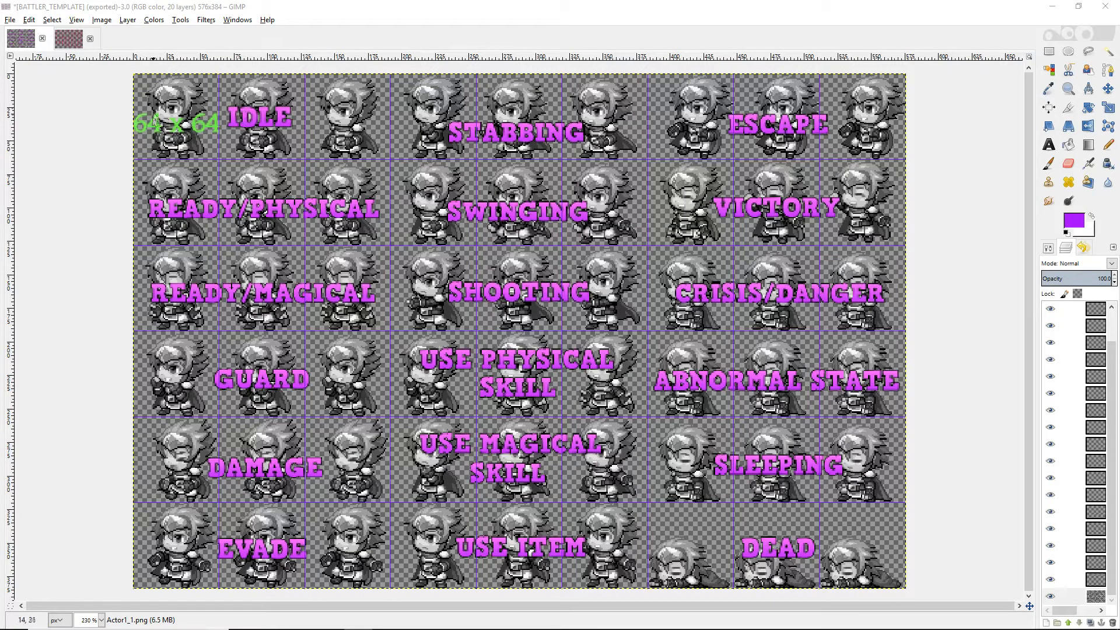
{"action": "mouse_move", "coordinate": [213, 142]}
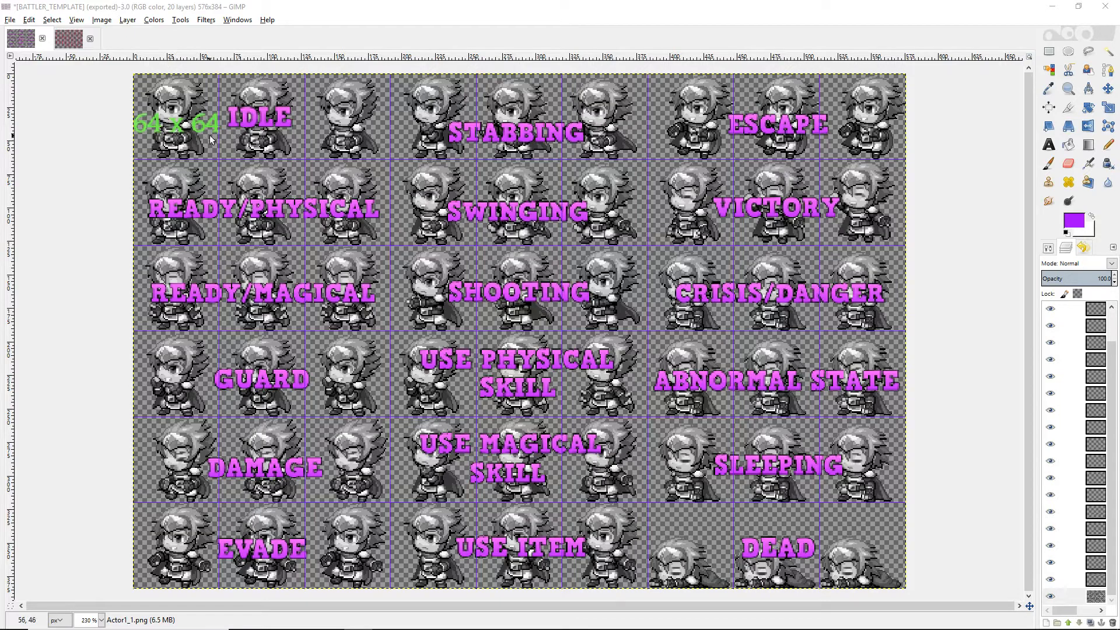
{"action": "mouse_move", "coordinate": [135, 123]}
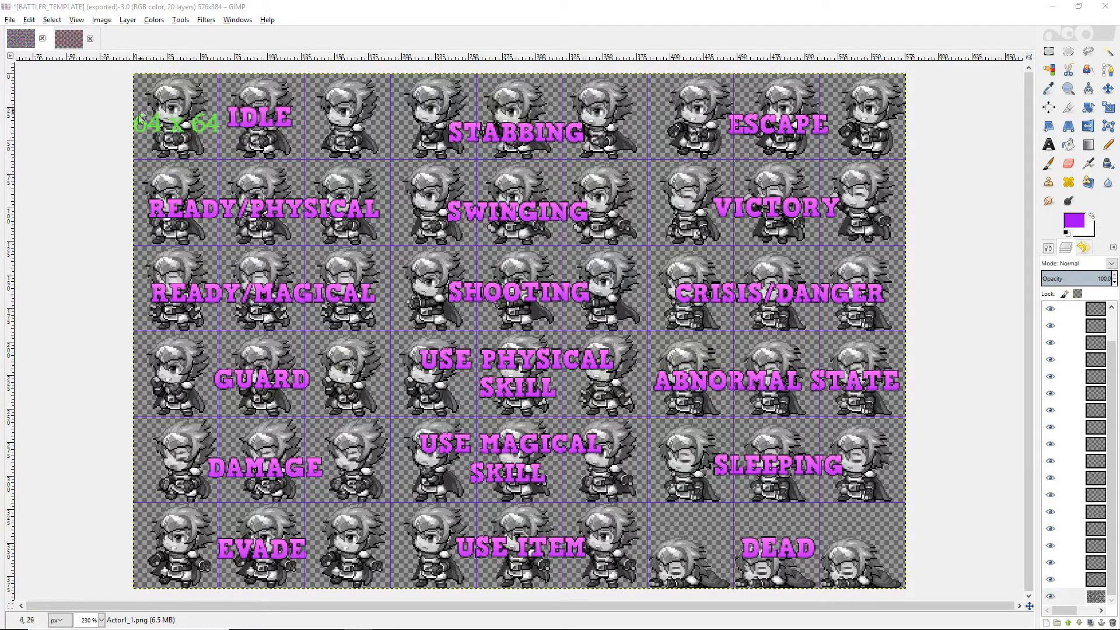
{"action": "mouse_move", "coordinate": [183, 87]}
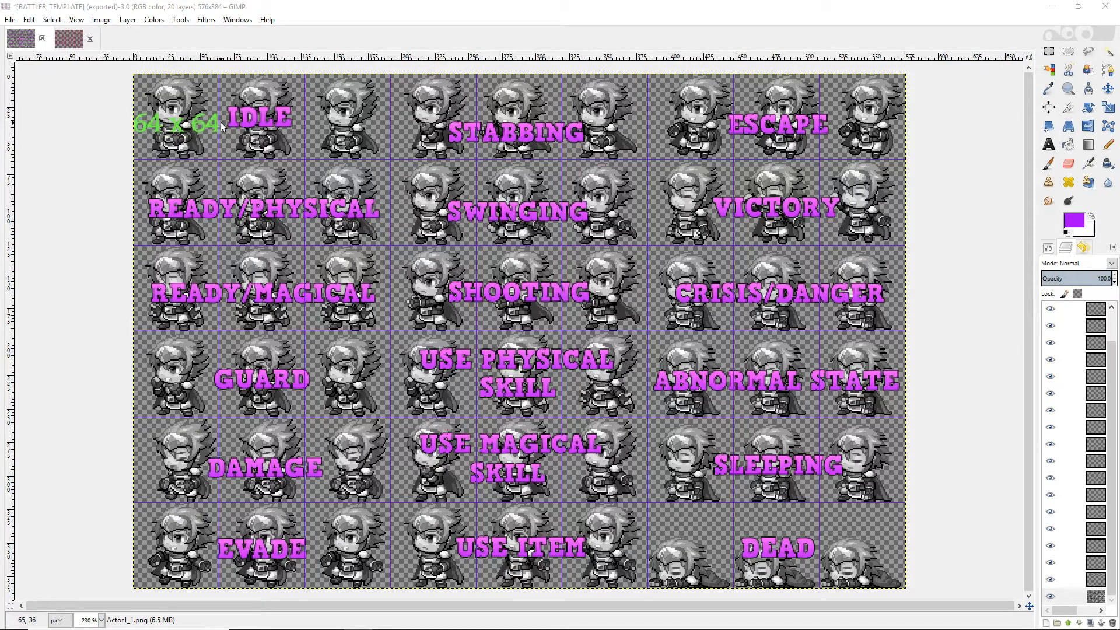
{"action": "mouse_move", "coordinate": [114, 148]}
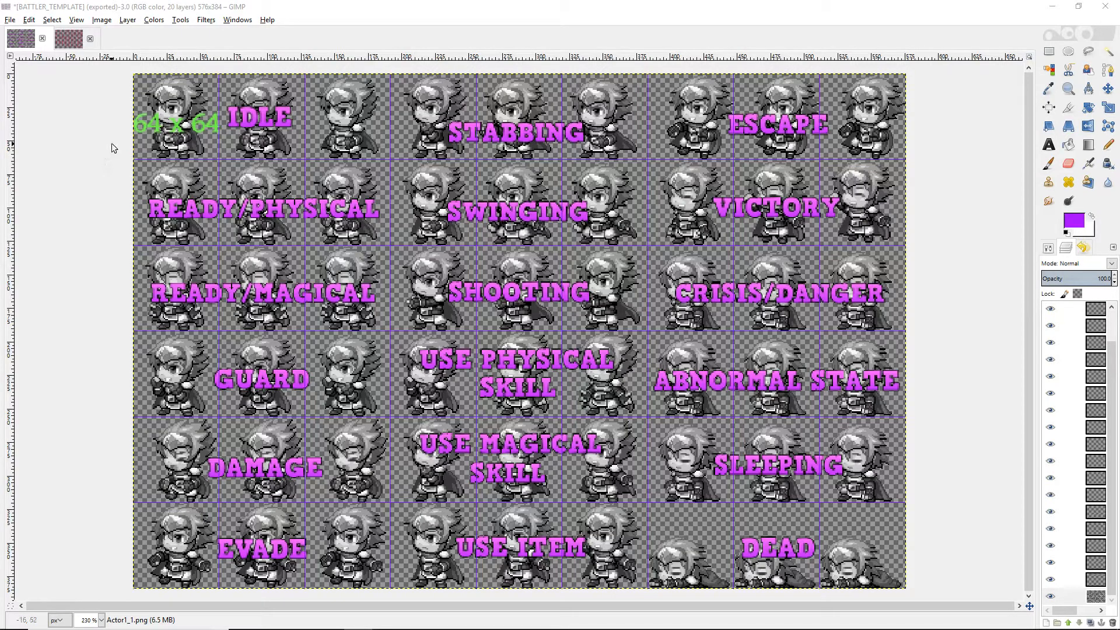
{"action": "mouse_move", "coordinate": [203, 134]}
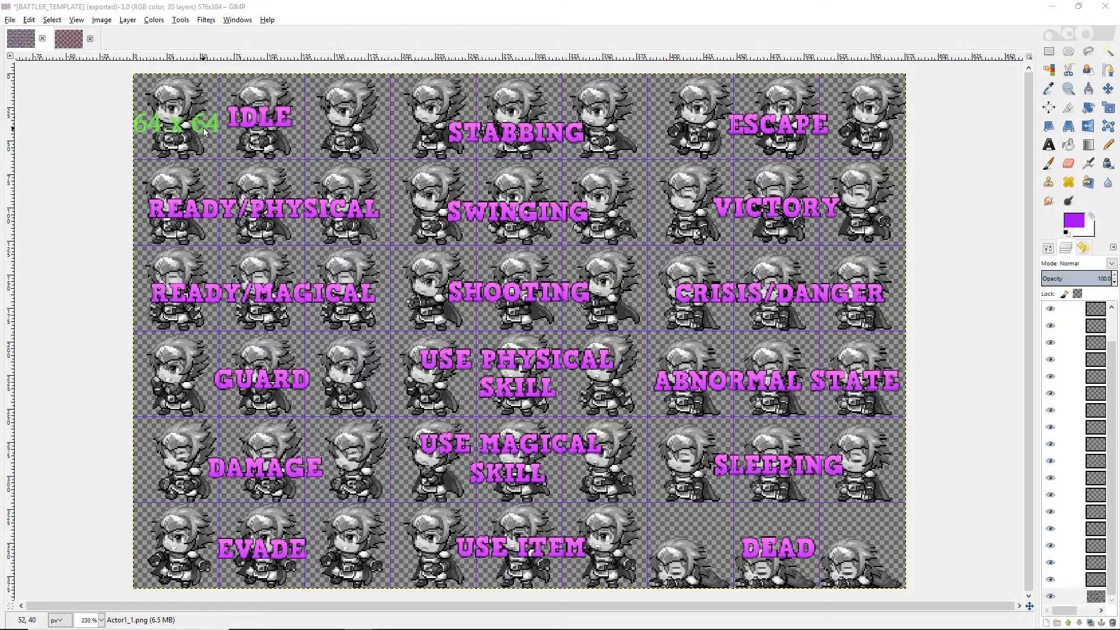
{"action": "mouse_move", "coordinate": [207, 124]}
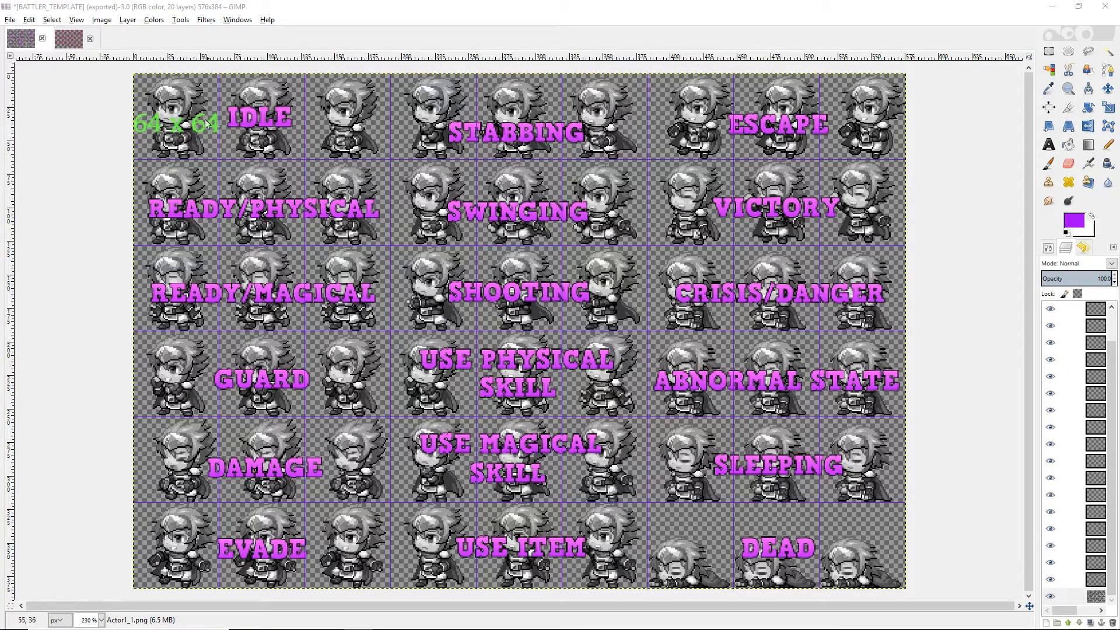
{"action": "mouse_move", "coordinate": [187, 124]}
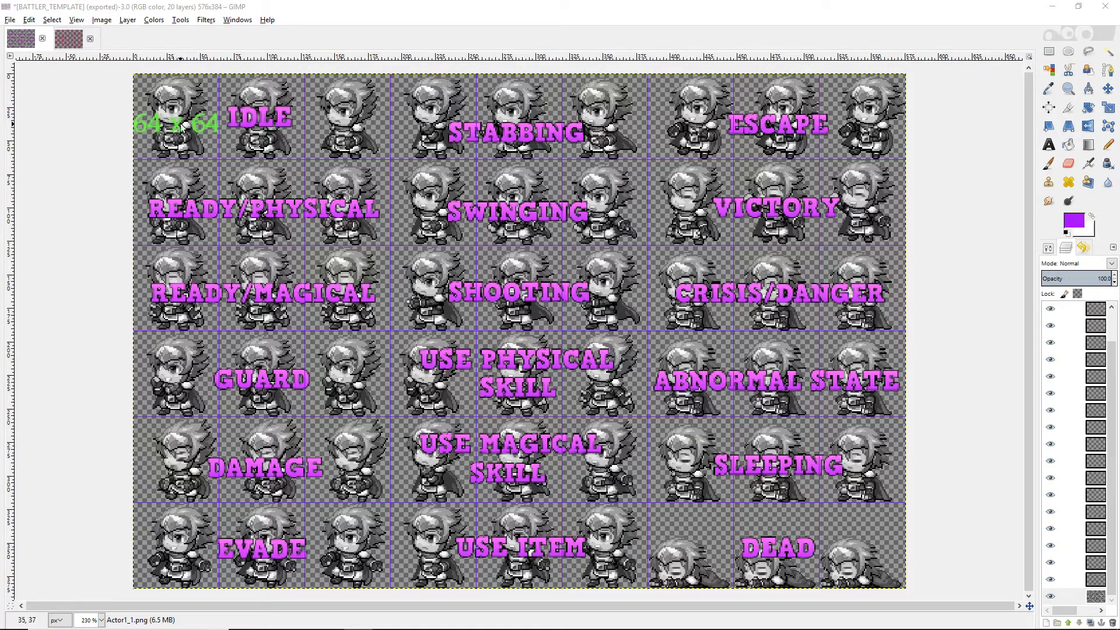
{"action": "mouse_move", "coordinate": [185, 123]}
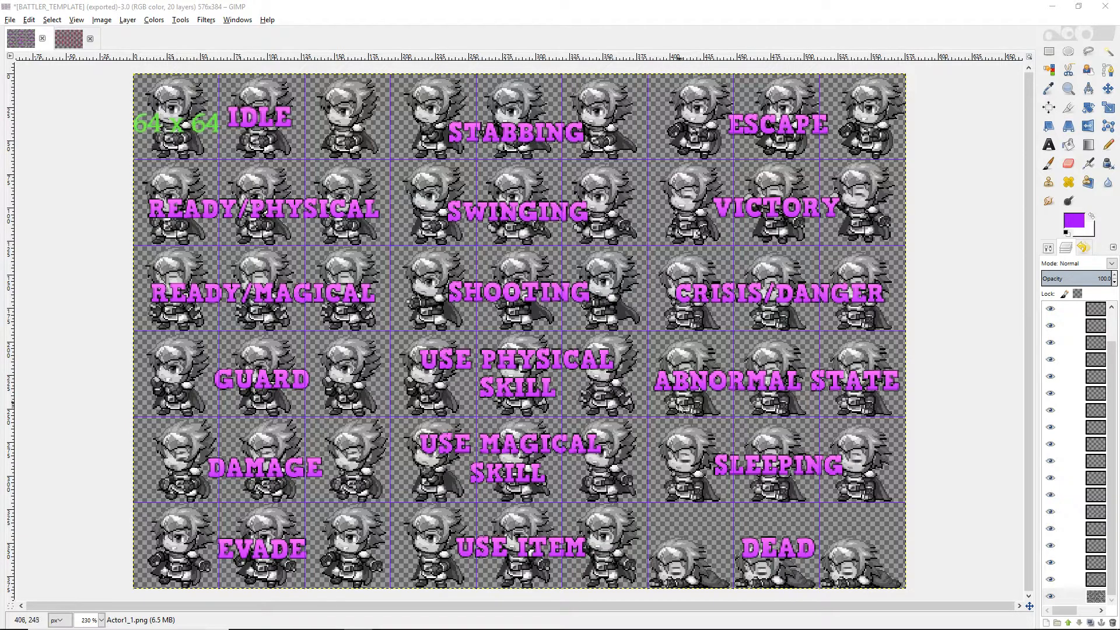
{"action": "mouse_move", "coordinate": [356, 377]}
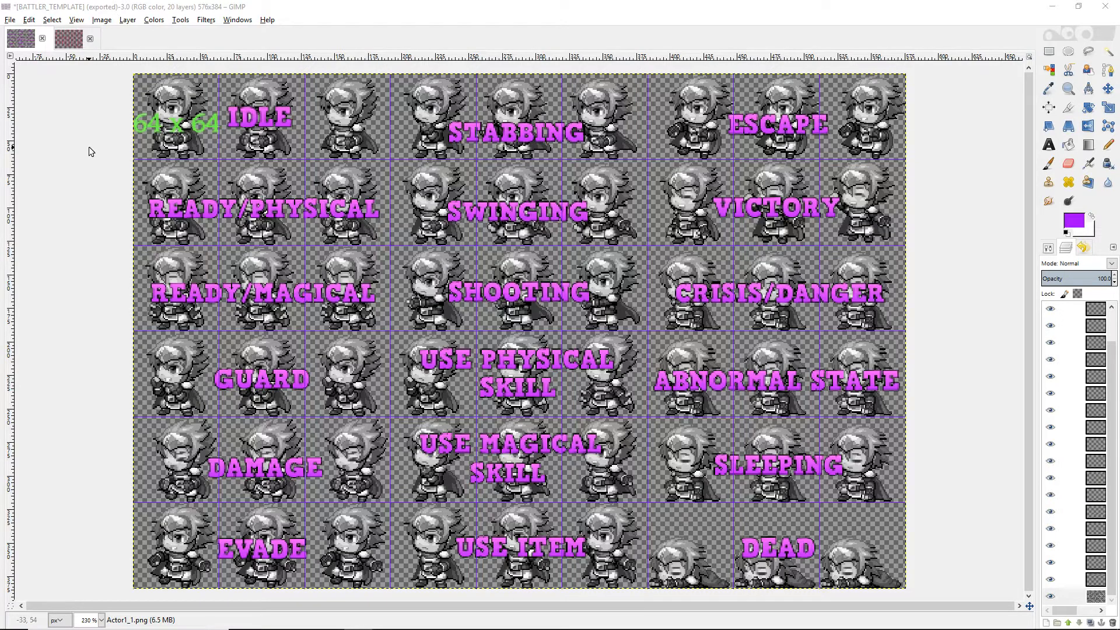
{"action": "mouse_move", "coordinate": [103, 163]}
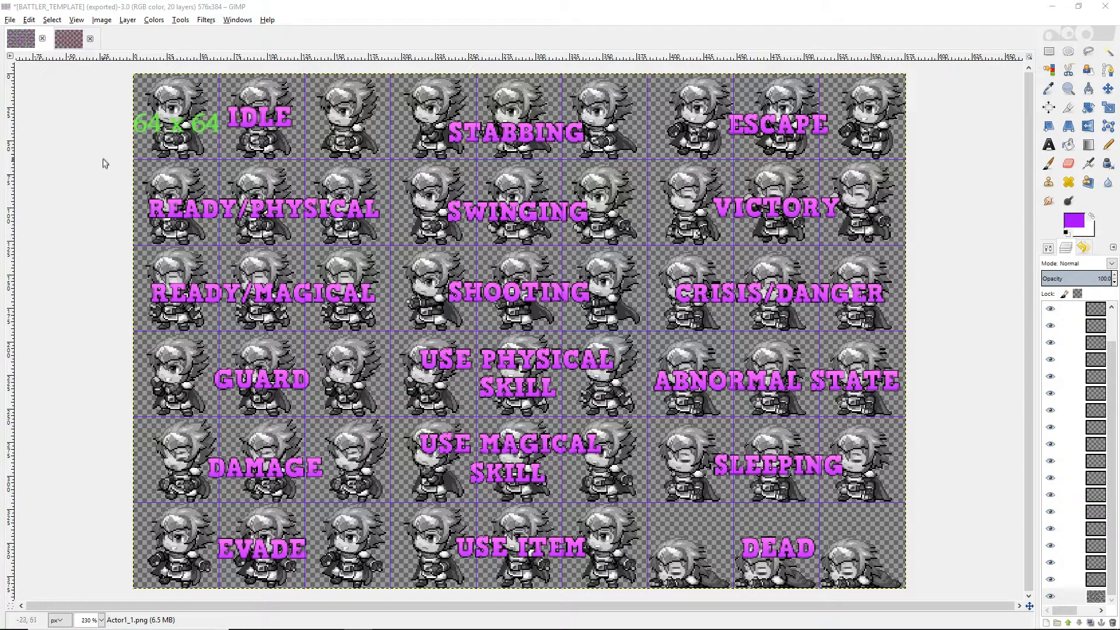
Step: Scale the stick-figure battler sheet to 1300 wide by 600 high with proportions unlinked
{"action": "left_click", "coordinate": [66, 37]}
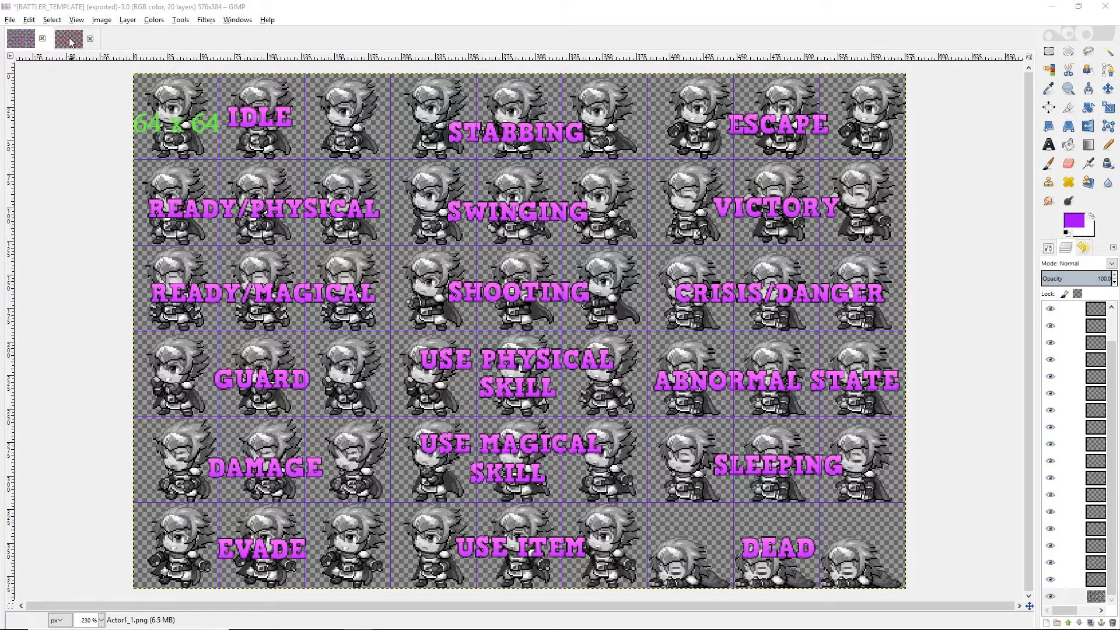
{"action": "left_click", "coordinate": [65, 38]}
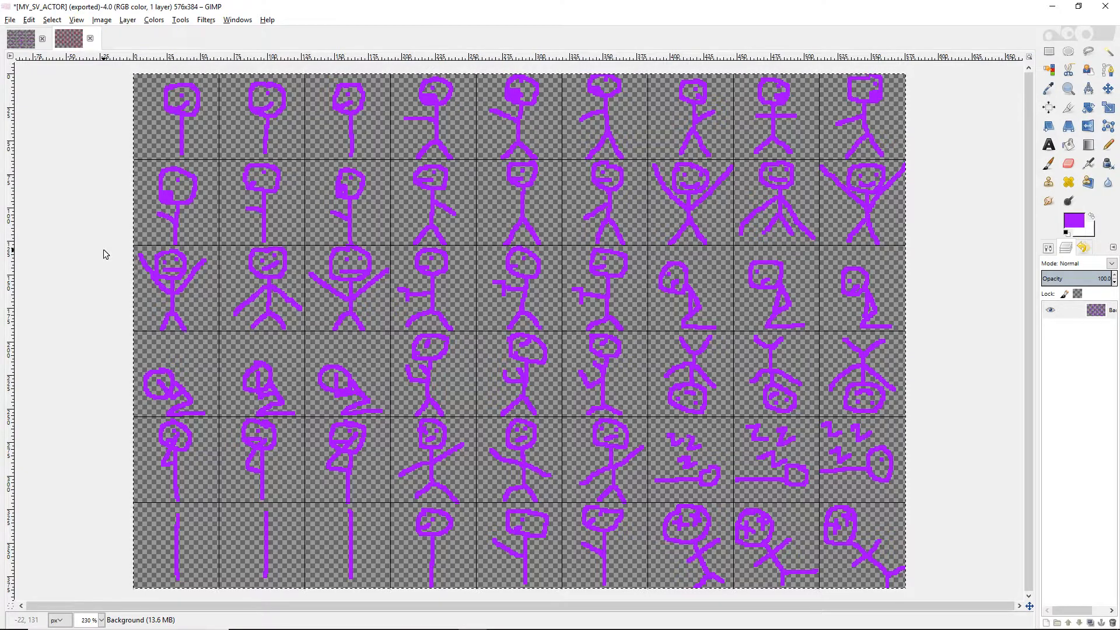
{"action": "mouse_move", "coordinate": [89, 219]}
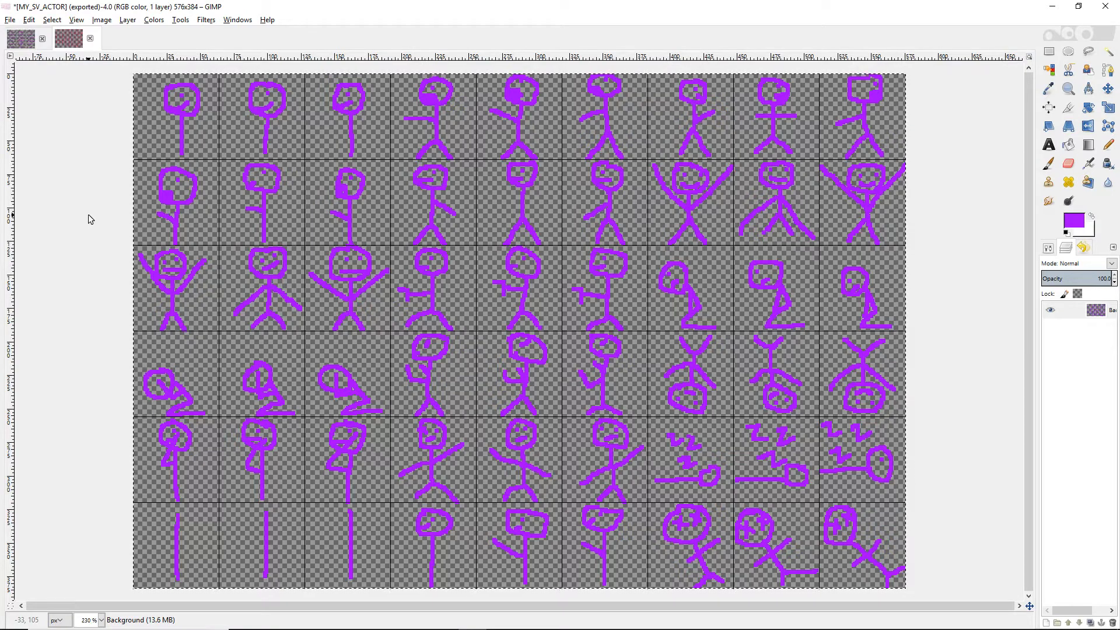
{"action": "mouse_move", "coordinate": [229, 208]}
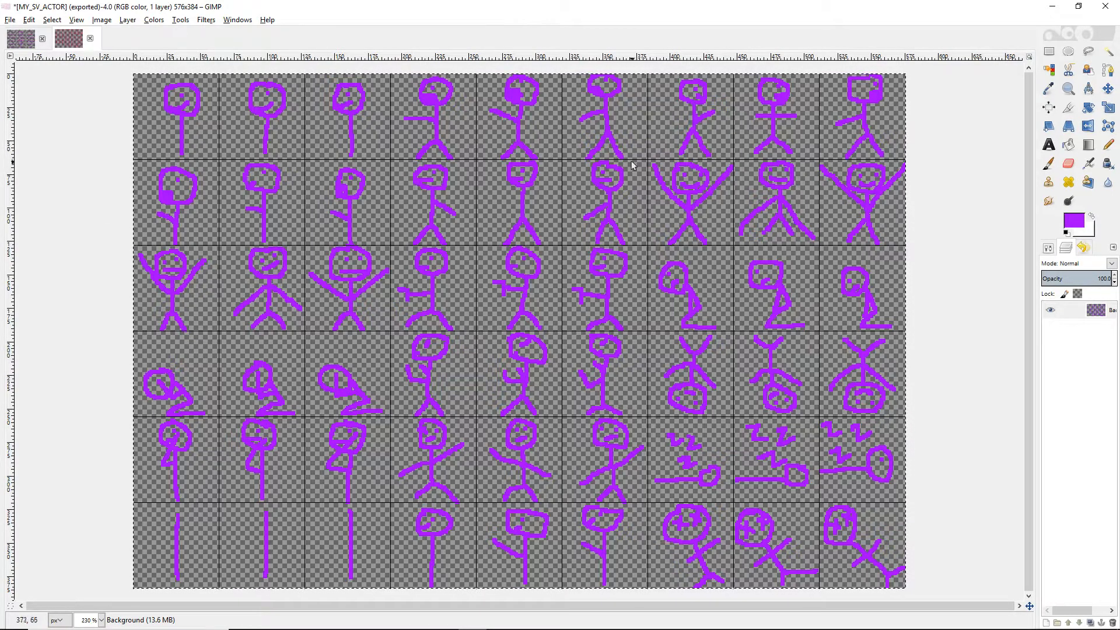
{"action": "mouse_move", "coordinate": [343, 228]}
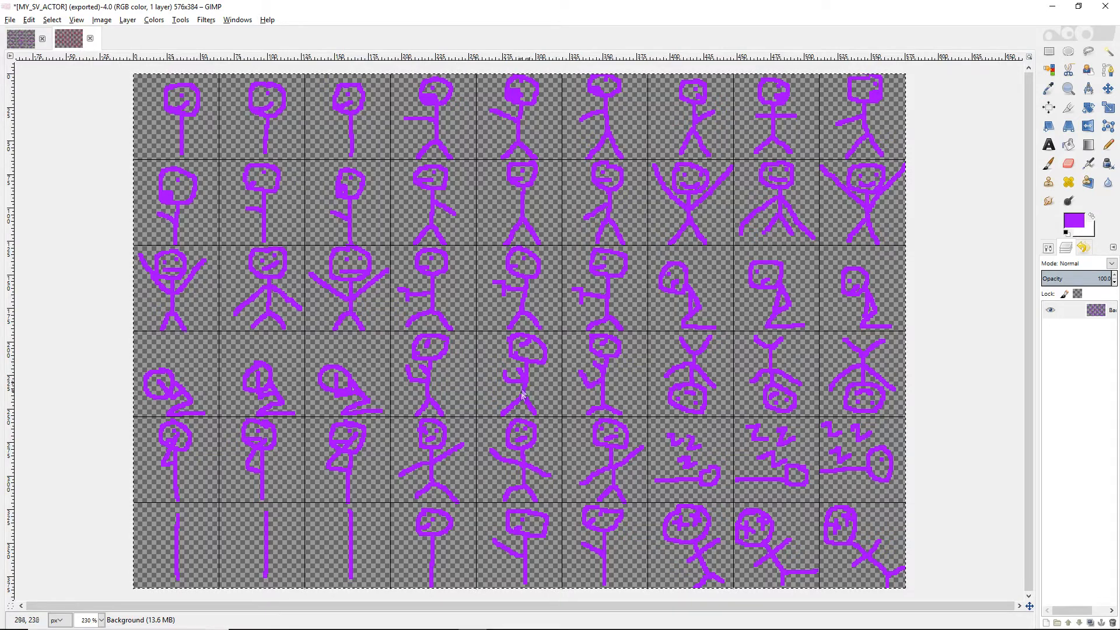
{"action": "mouse_move", "coordinate": [721, 518]}
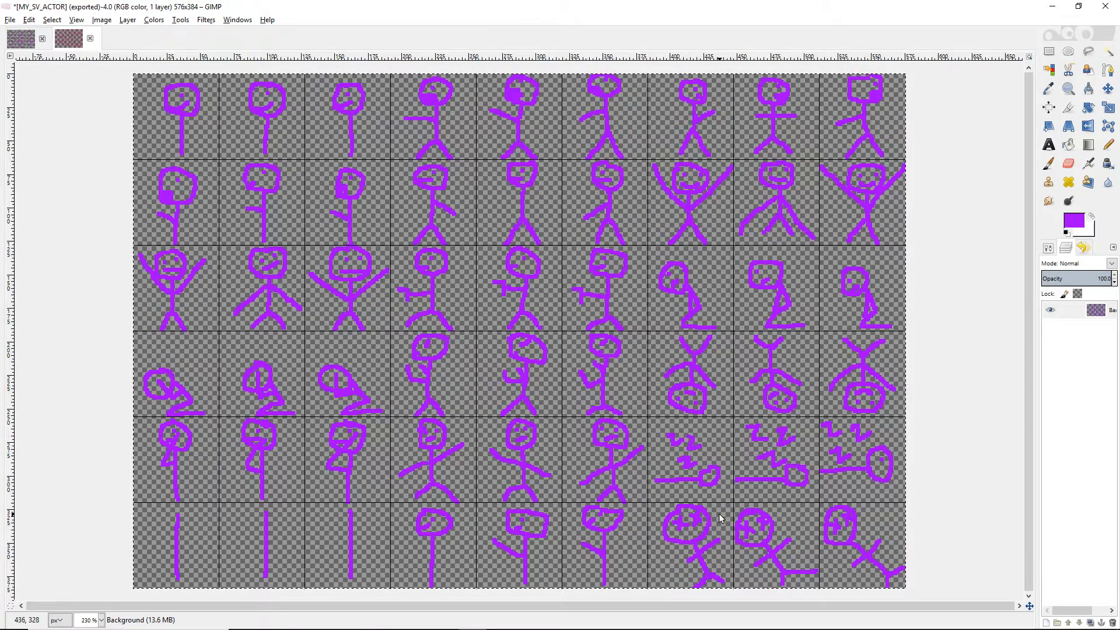
{"action": "mouse_move", "coordinate": [703, 521]}
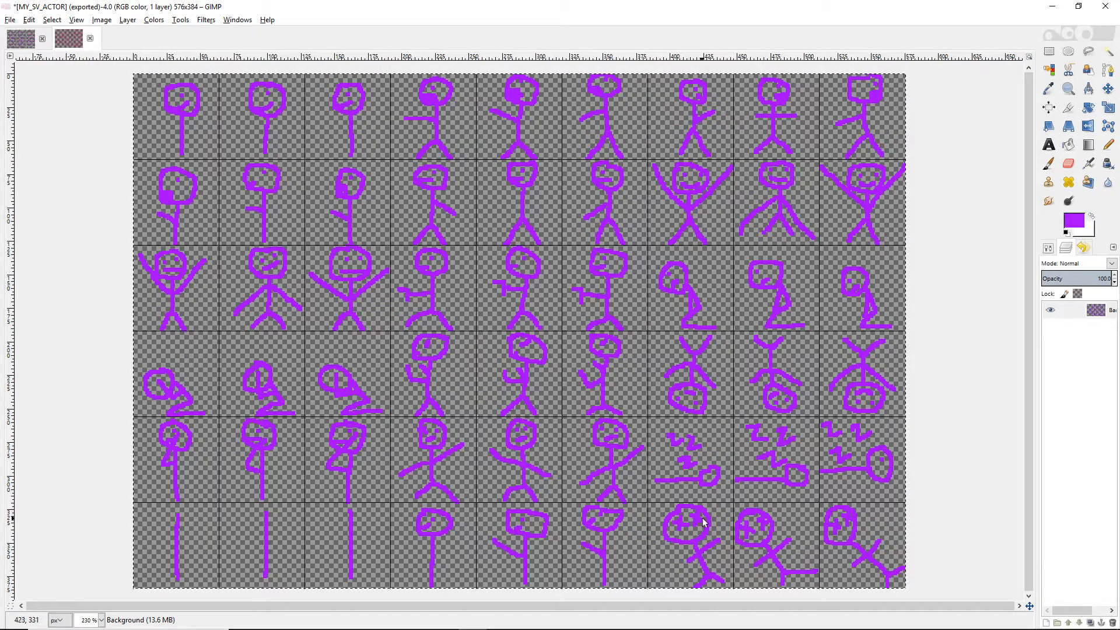
{"action": "mouse_move", "coordinate": [690, 537]}
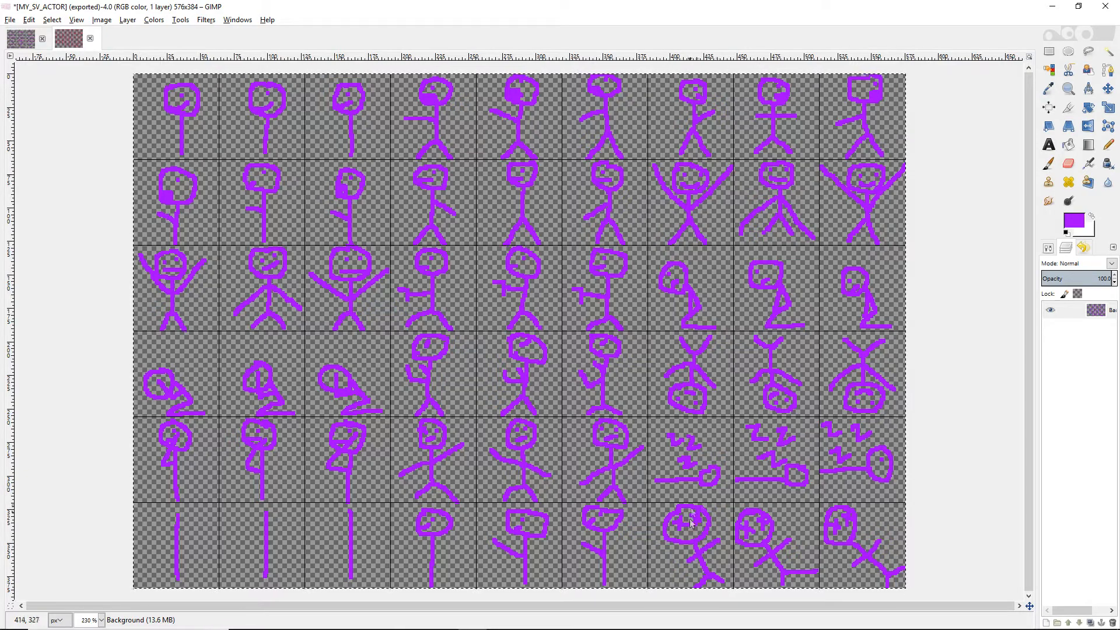
{"action": "mouse_move", "coordinate": [266, 418]}
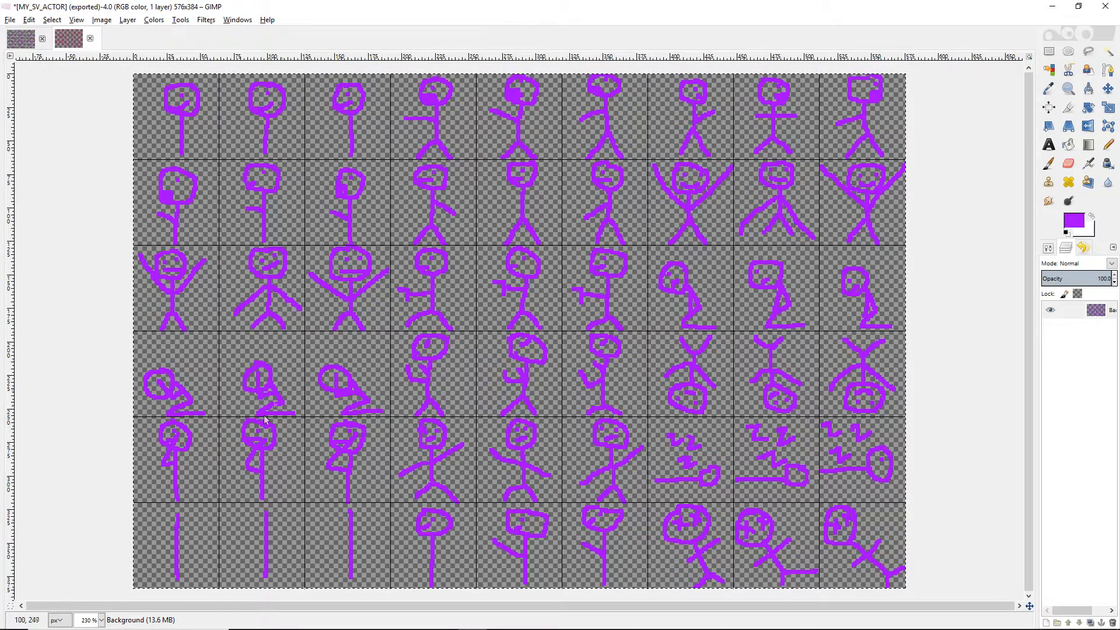
{"action": "mouse_move", "coordinate": [490, 280]}
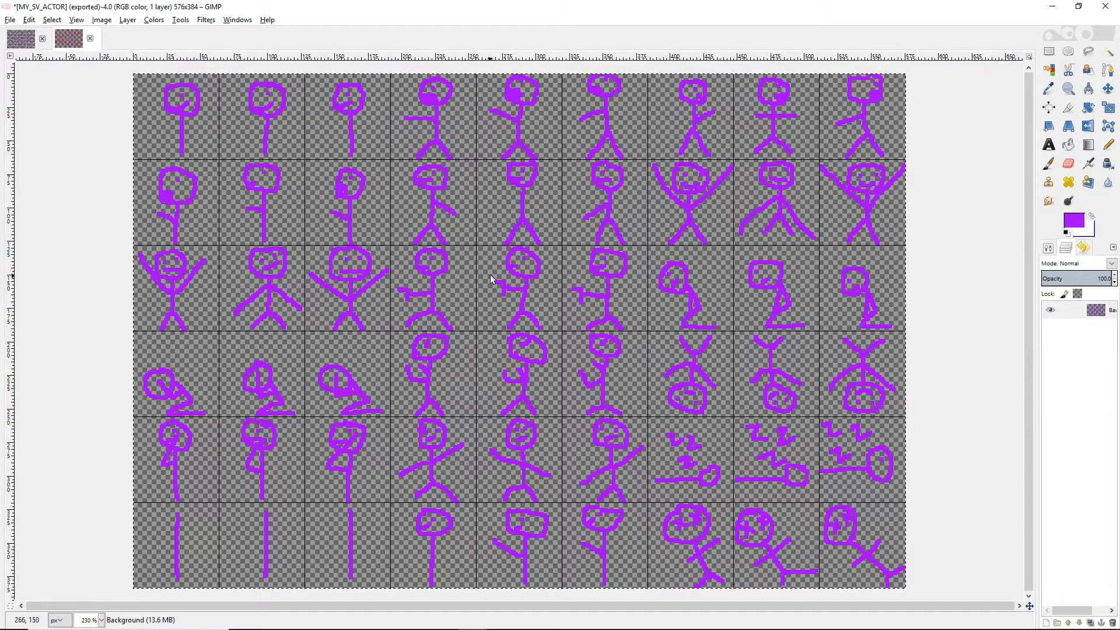
{"action": "mouse_move", "coordinate": [129, 29]}
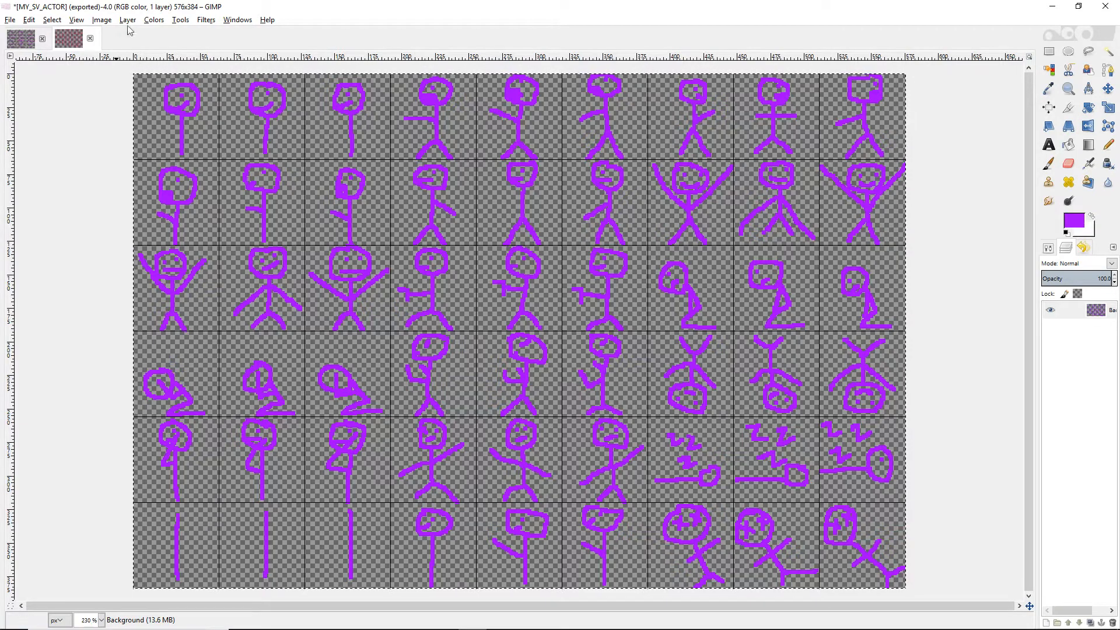
{"action": "left_click", "coordinate": [101, 19]}
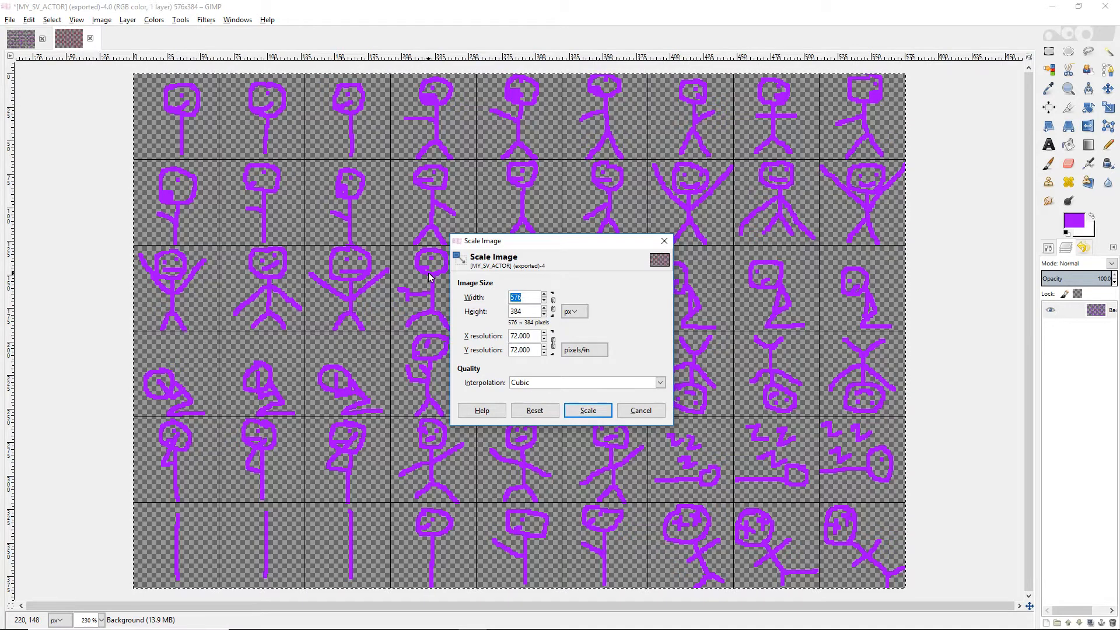
{"action": "type", "text": "1300"}
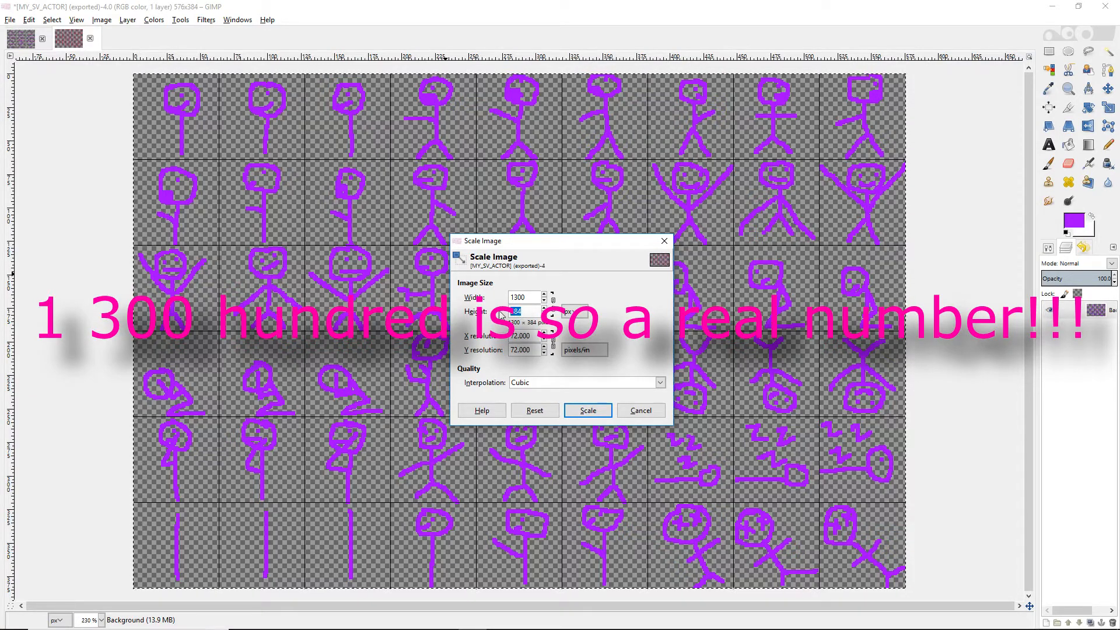
{"action": "type", "text": "600"}
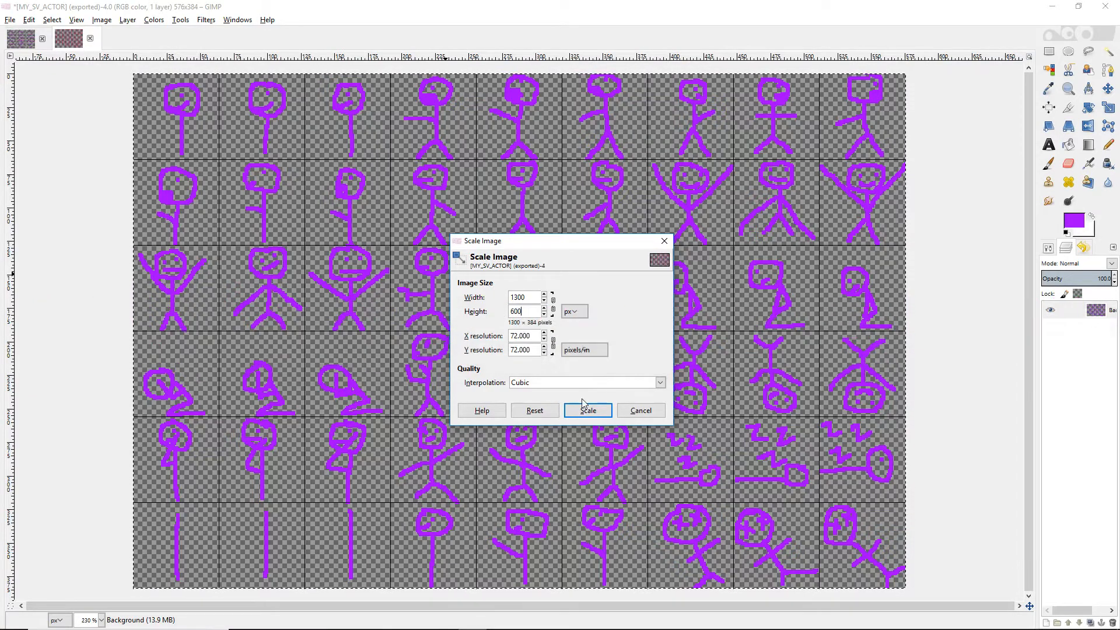
{"action": "left_click", "coordinate": [587, 411]}
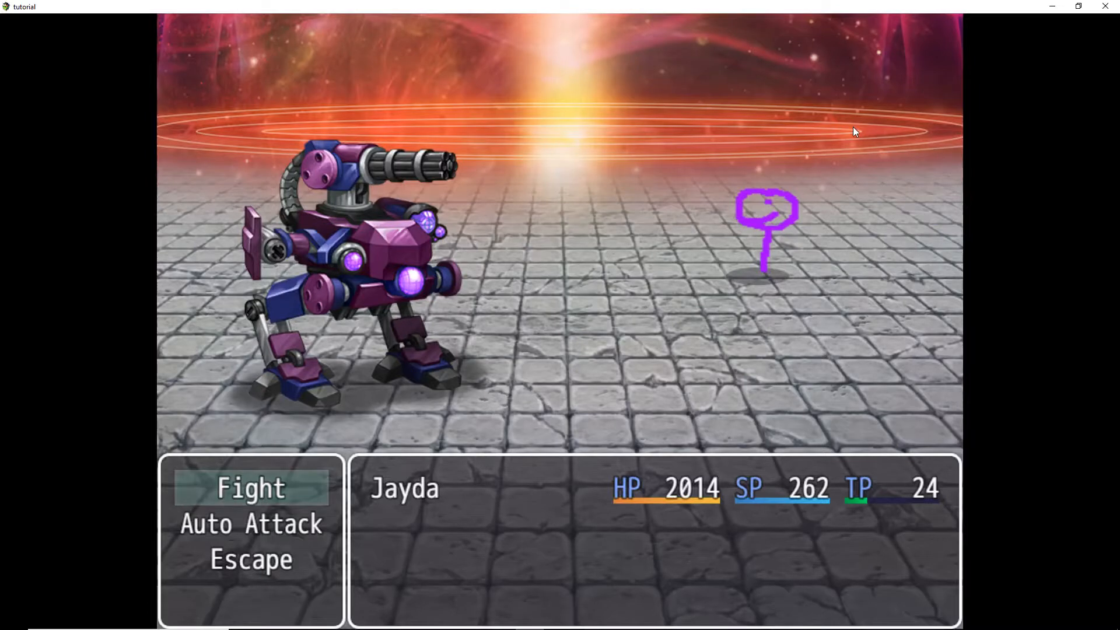
{"action": "mouse_move", "coordinate": [1020, 81]}
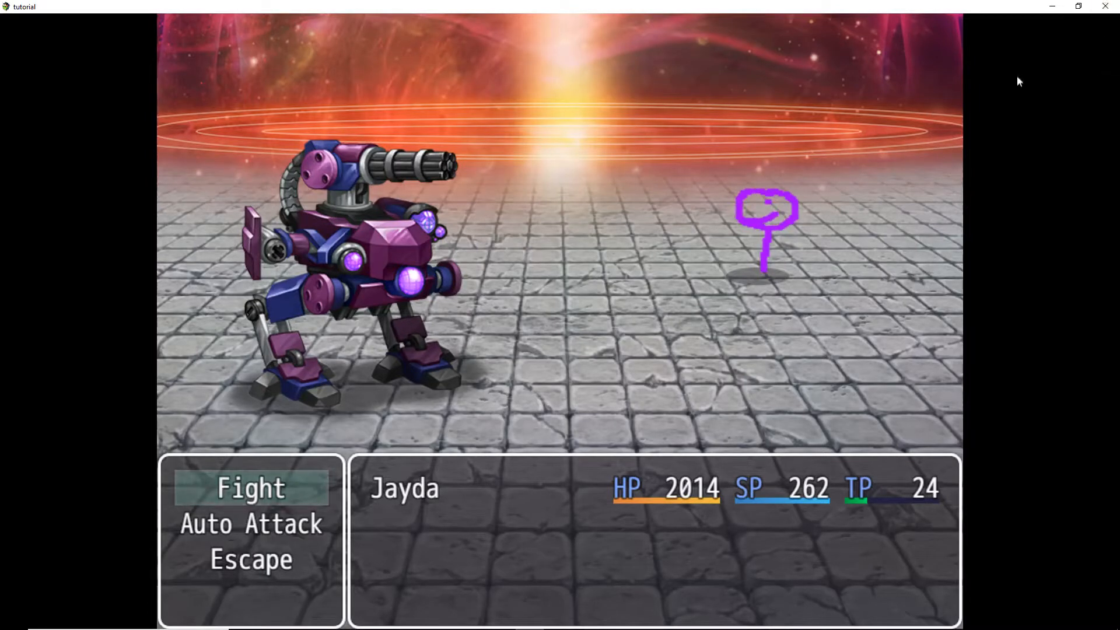
{"action": "mouse_move", "coordinate": [922, 141]}
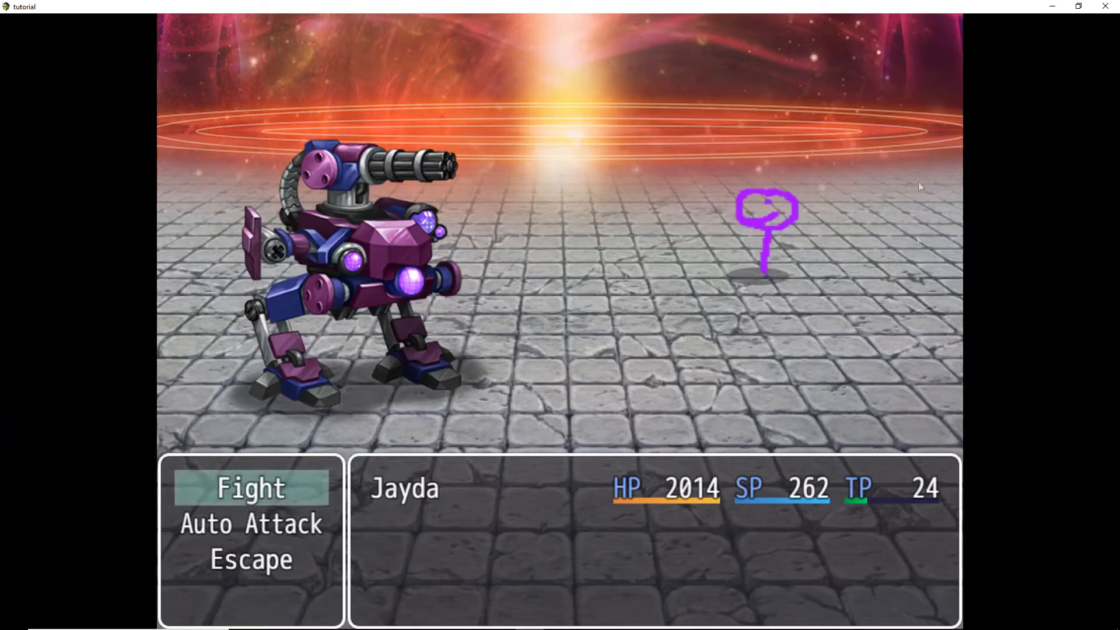
{"action": "mouse_move", "coordinate": [955, 144]}
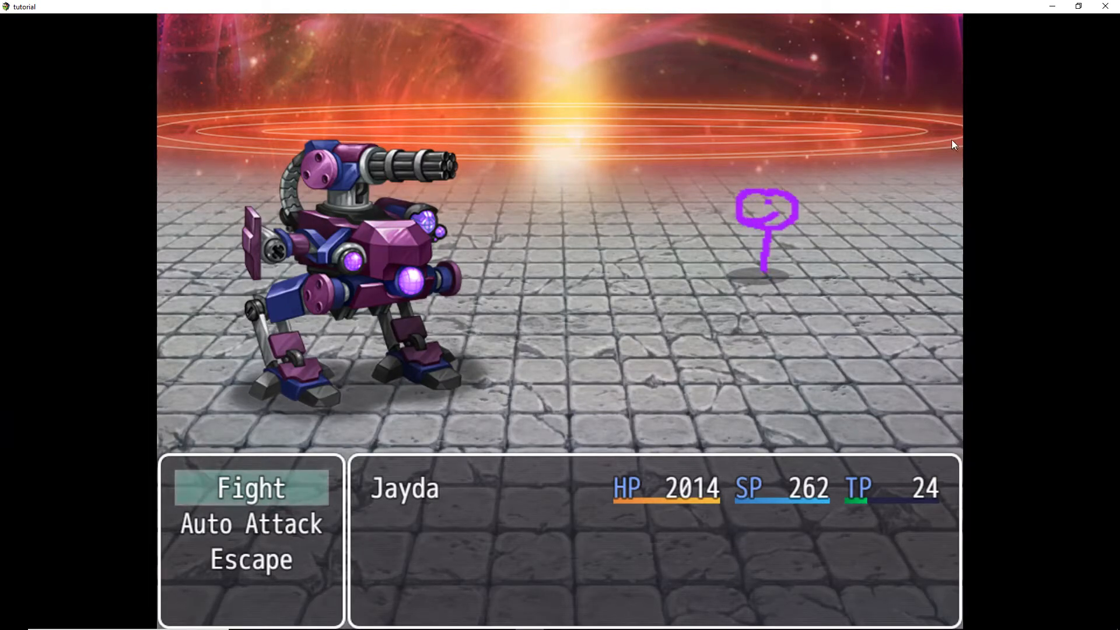
Step: Fight and confirm Jayda's action so a combat turn against the mech resolves
{"action": "left_click", "coordinate": [249, 489]}
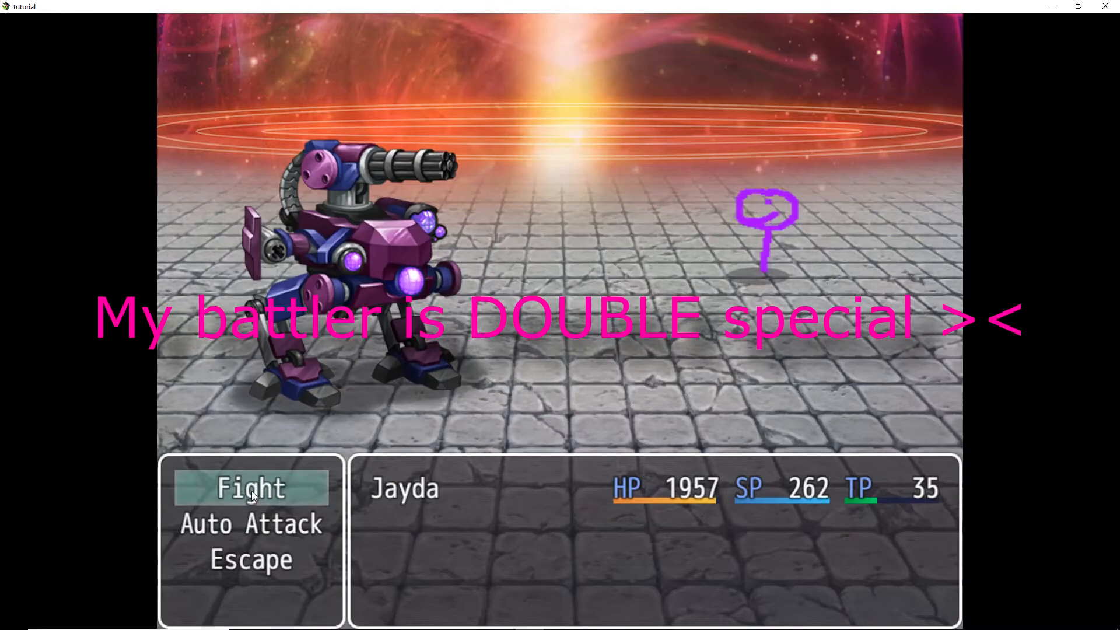
{"action": "left_click", "coordinate": [250, 489]}
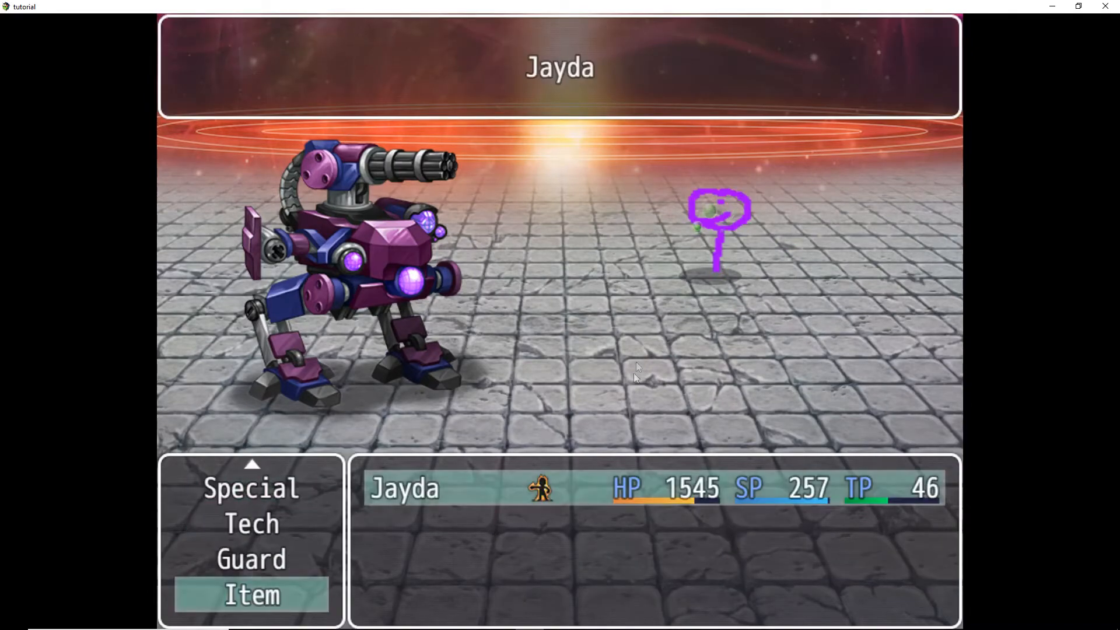
{"action": "left_click", "coordinate": [252, 594]}
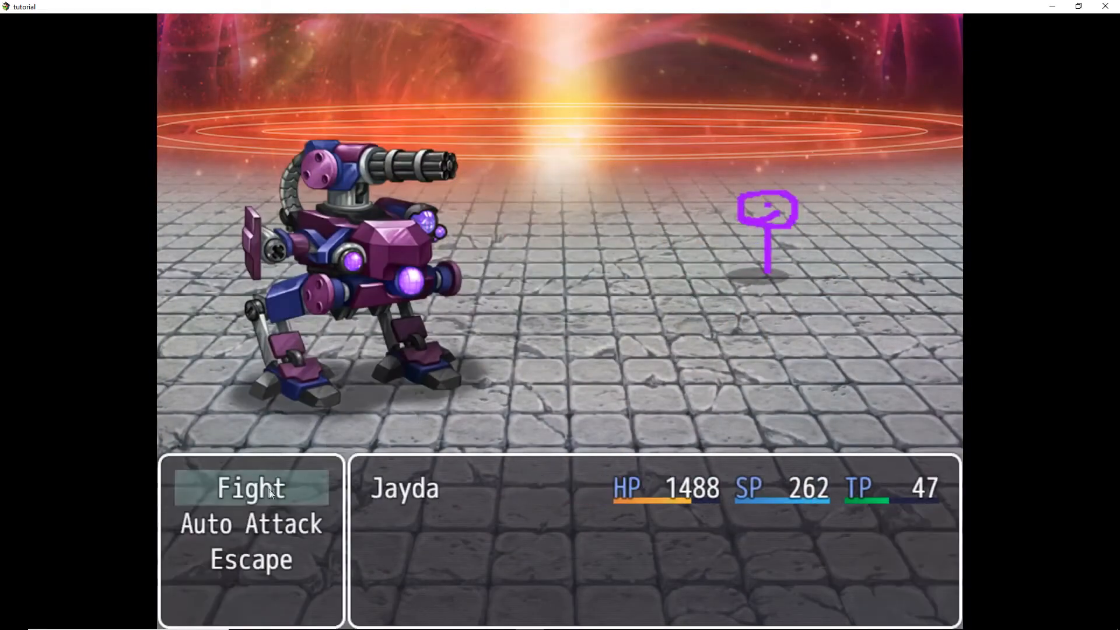
Step: Fight another turn so the enemy hits for 202 damage, dropping HP to 1011
{"action": "left_click", "coordinate": [250, 489]}
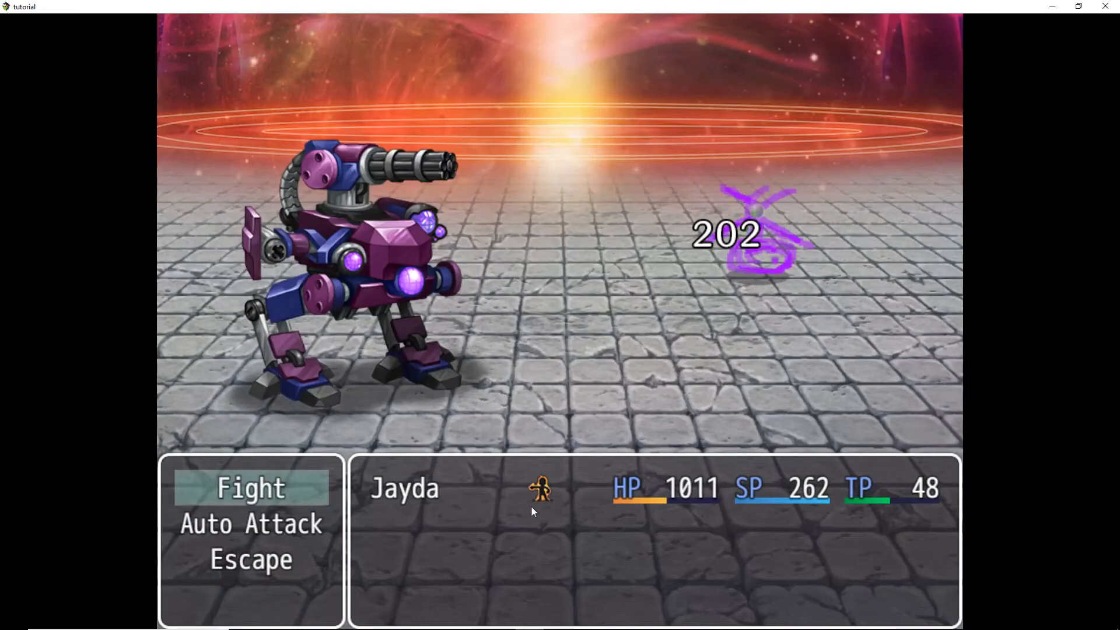
{"action": "left_click", "coordinate": [250, 489]}
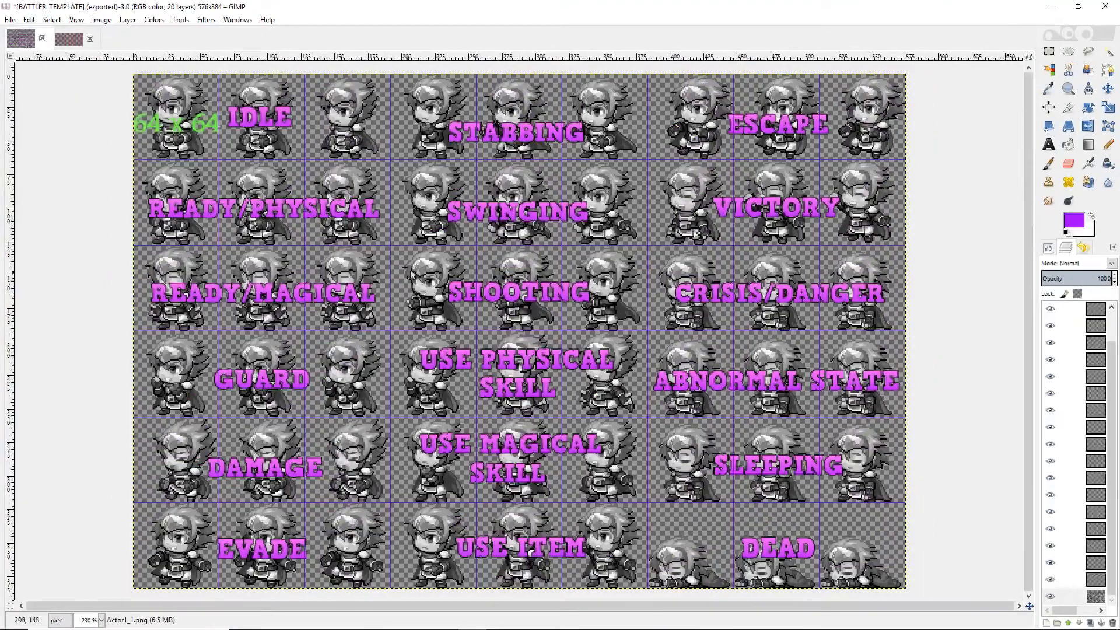
{"action": "mouse_move", "coordinate": [236, 87]}
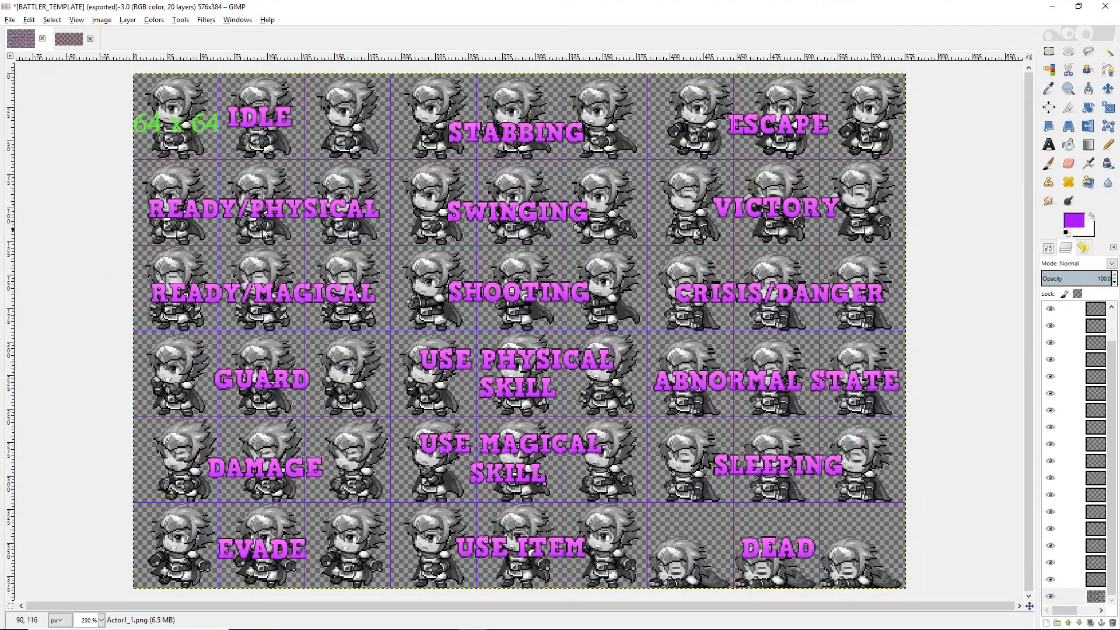
{"action": "mouse_move", "coordinate": [472, 407]}
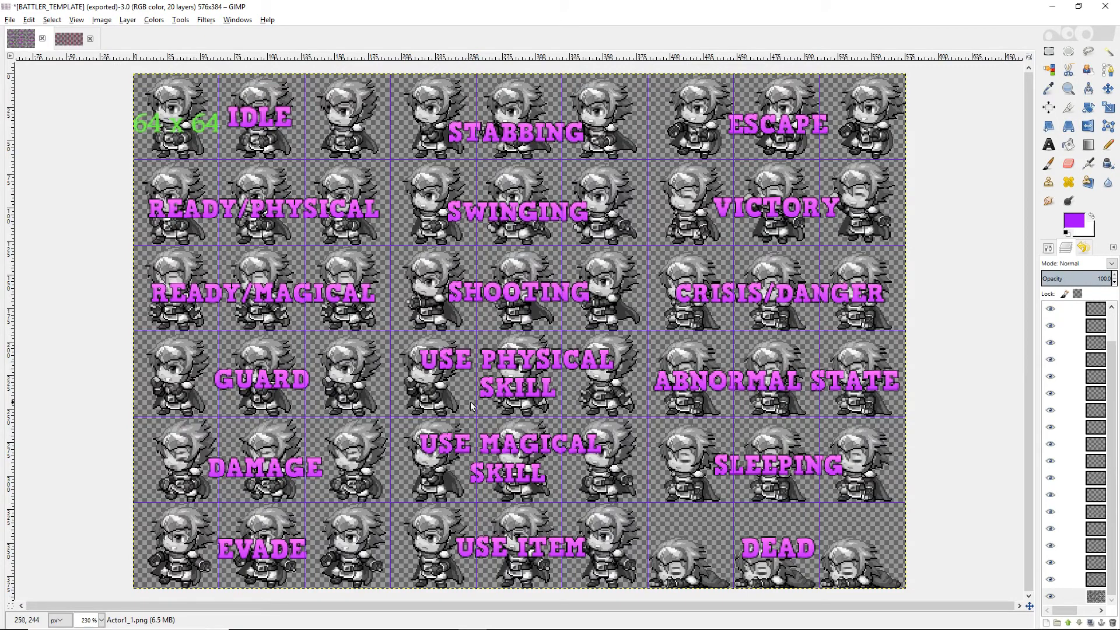
{"action": "mouse_move", "coordinate": [471, 373]}
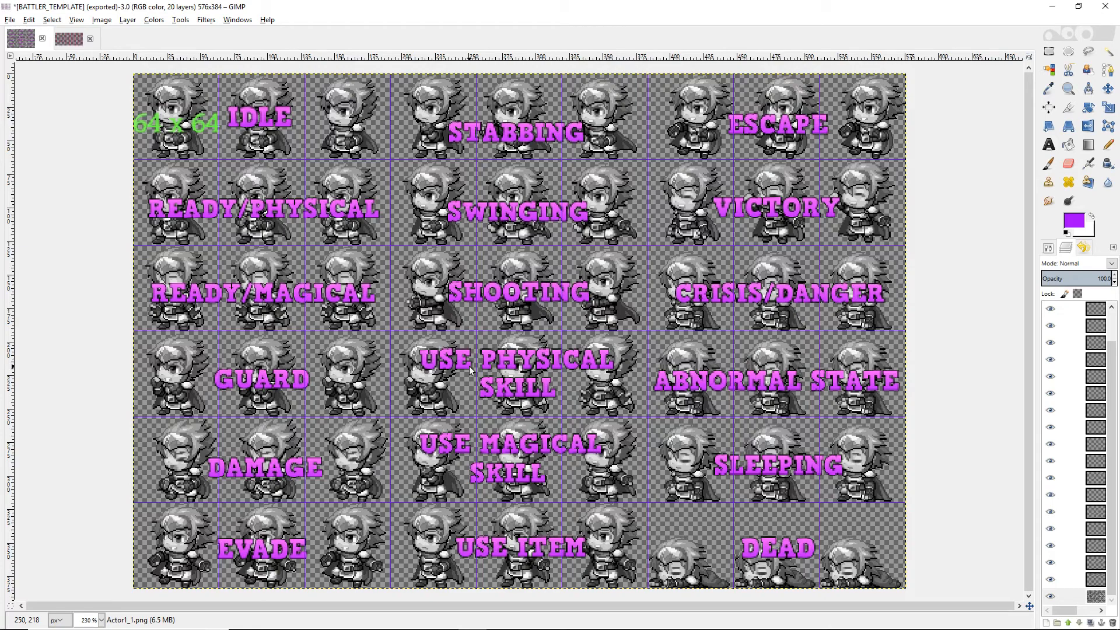
{"action": "left_click", "coordinate": [60, 39]}
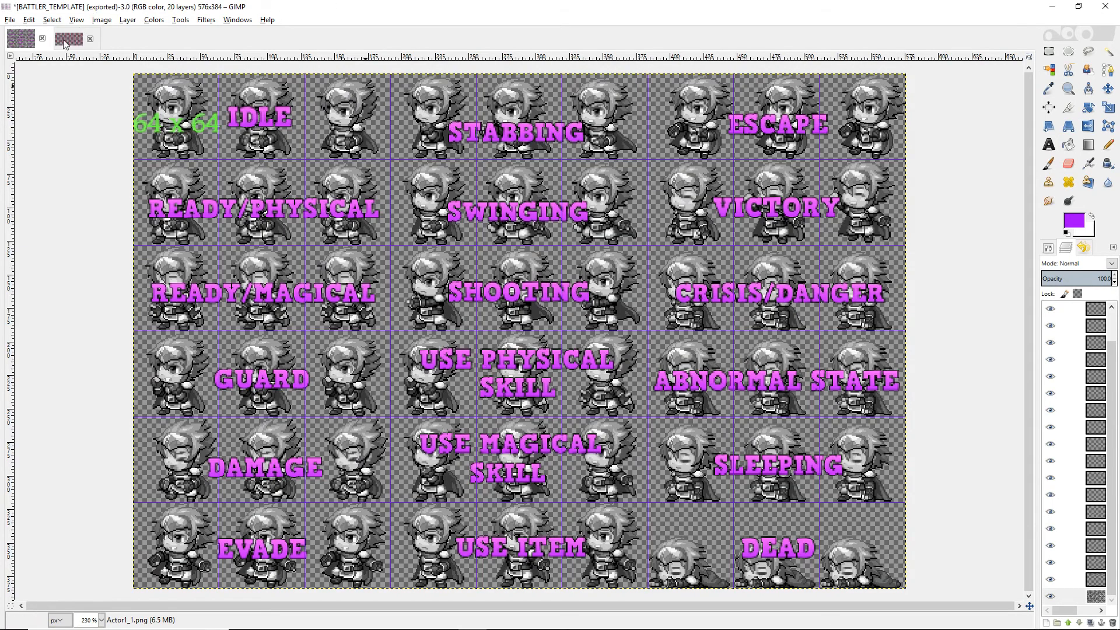
{"action": "left_click", "coordinate": [63, 38]}
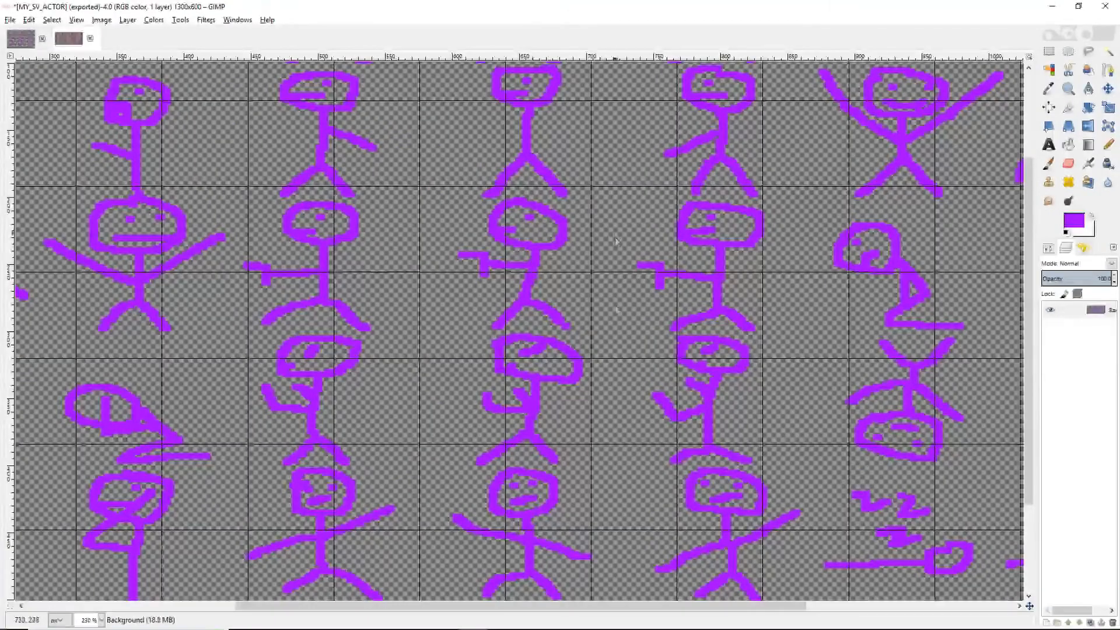
{"action": "scroll", "scroll_direction": "right", "scroll_amount": 3}
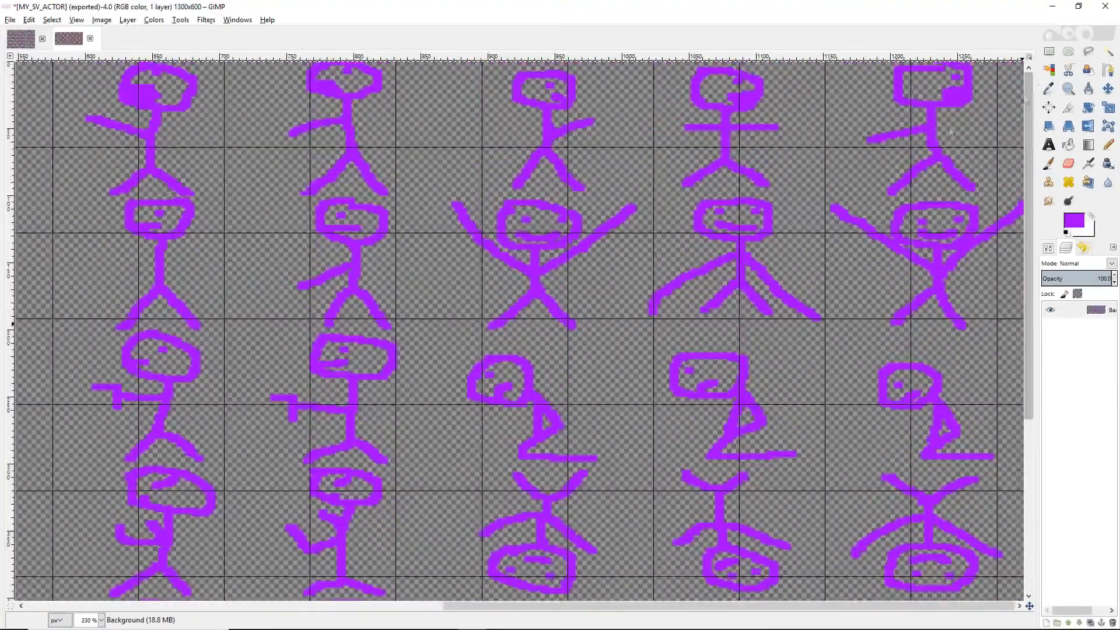
{"action": "left_click", "coordinate": [60, 38]}
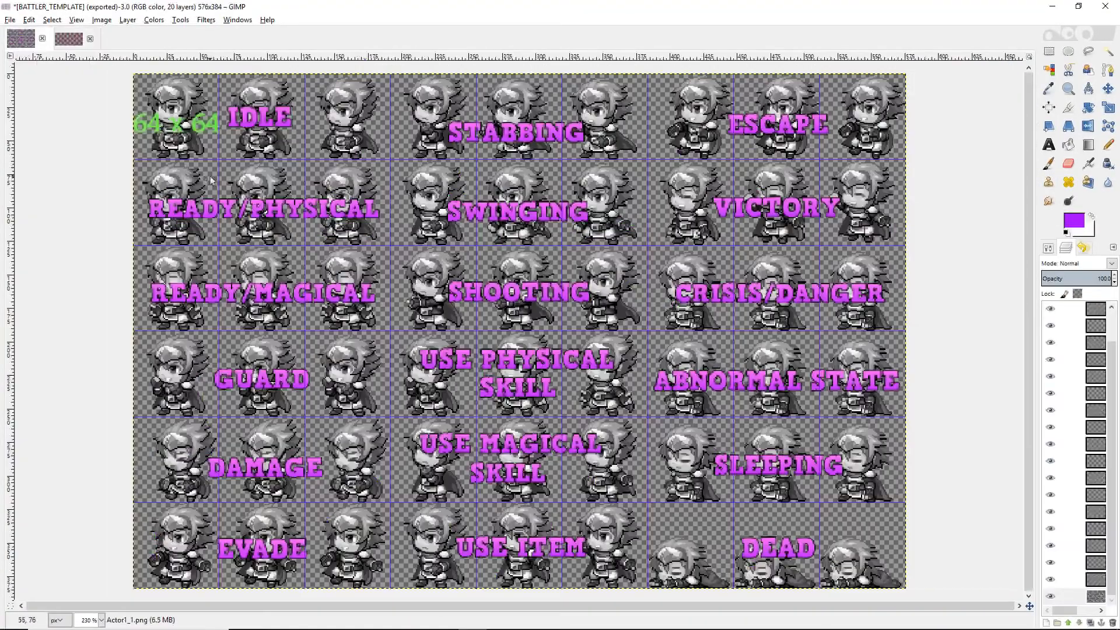